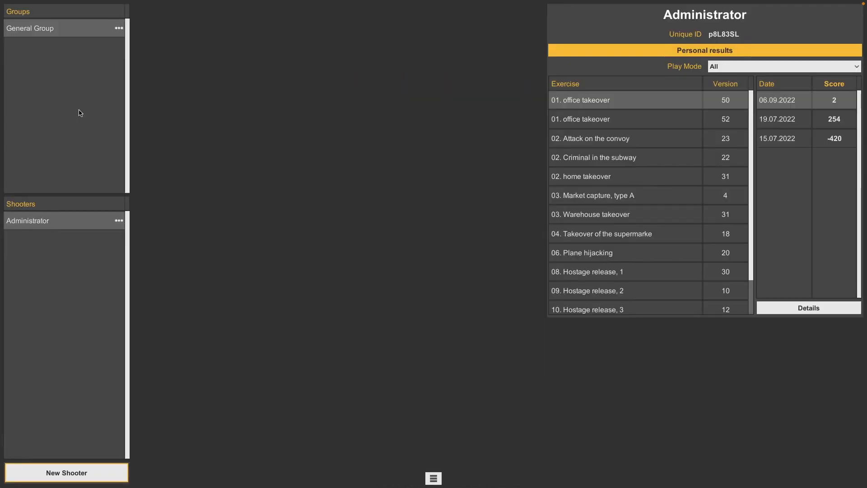
mouse_move(82, 101)
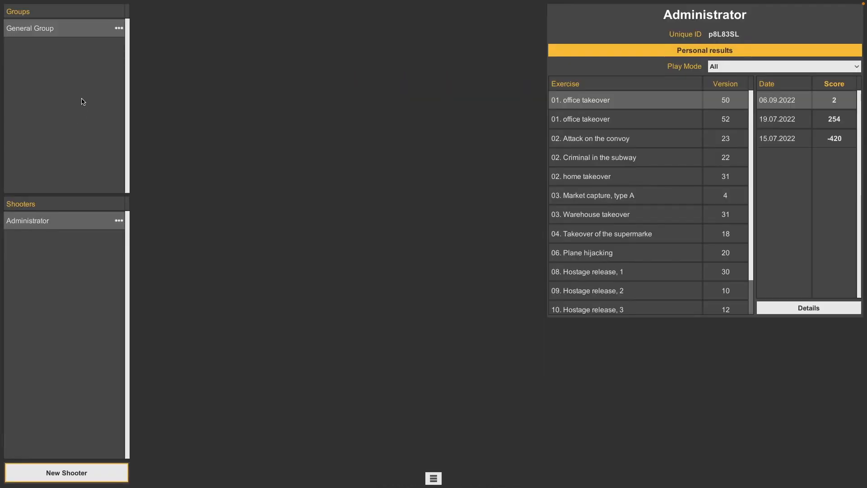
mouse_move(103, 306)
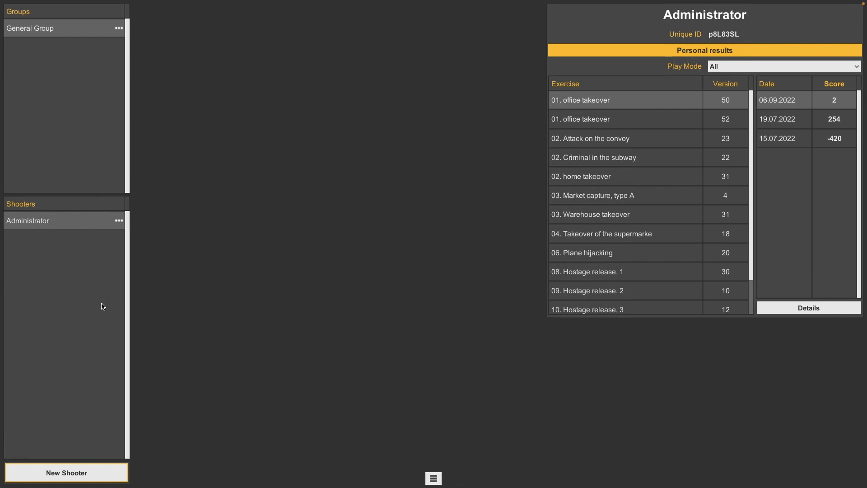
mouse_move(103, 122)
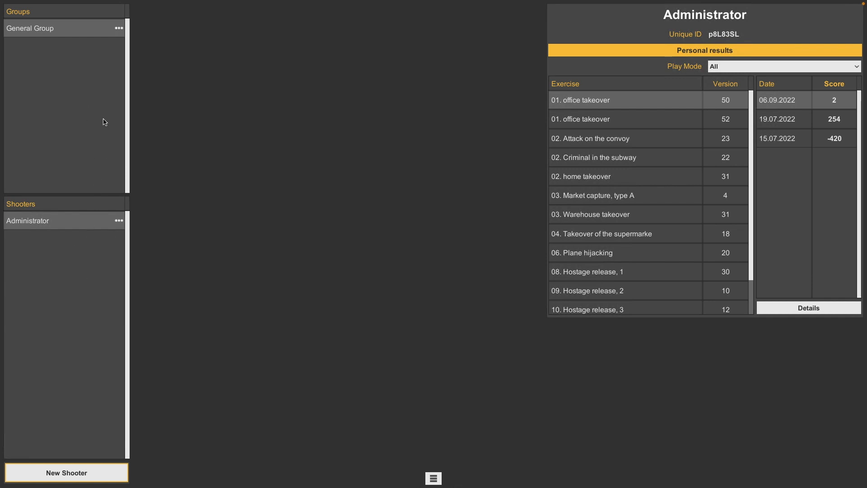
mouse_move(249, 213)
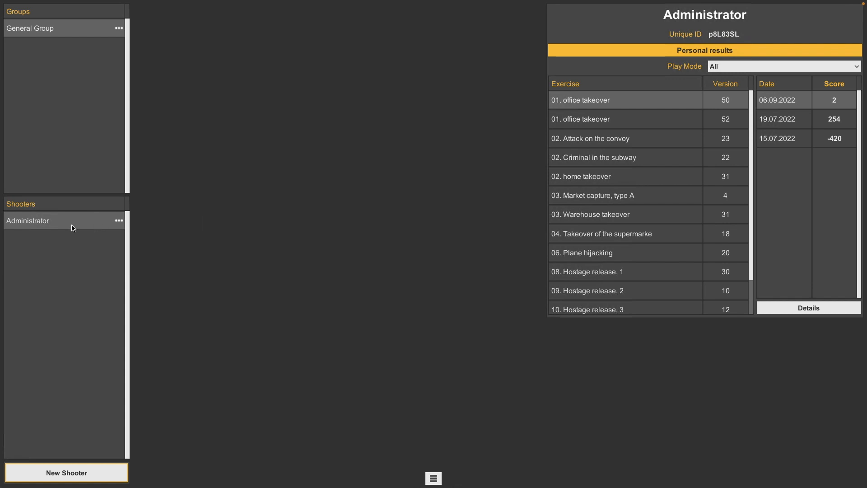
mouse_move(482, 119)
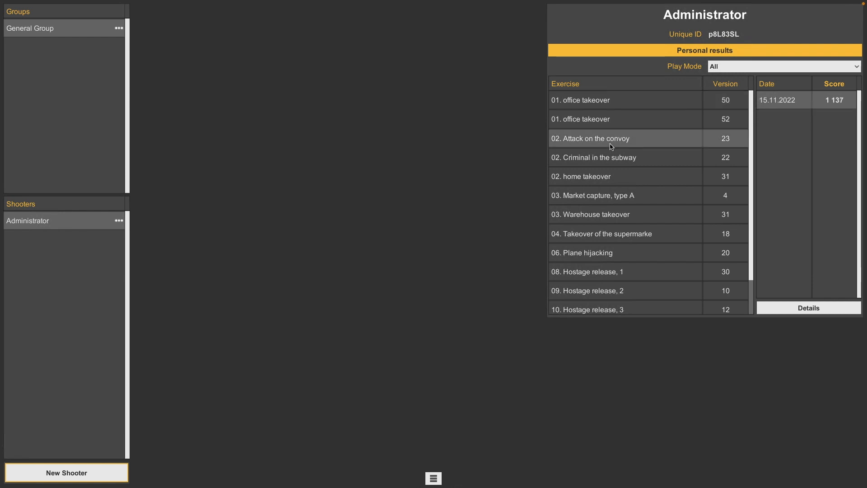
Display the Administrator's dates and scores for '02. Criminal in the subway'
click(594, 157)
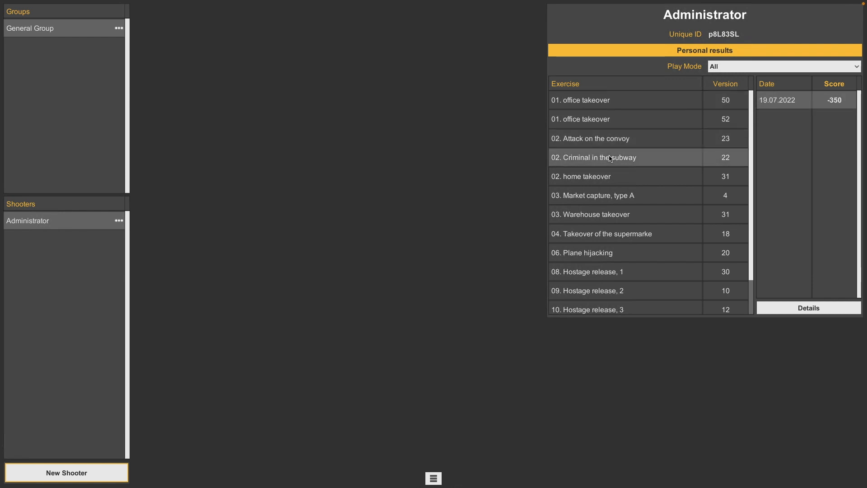
mouse_move(493, 297)
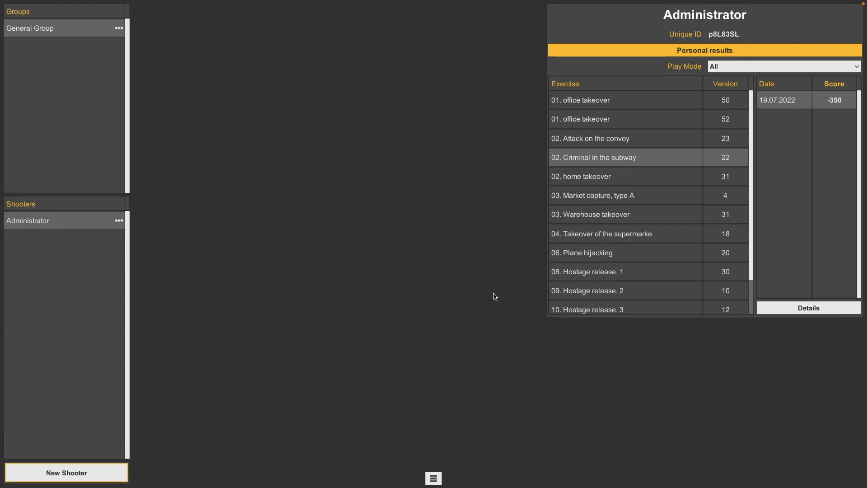
Go to the exercises library via the main menu and browse Military, then Police/Security, showing 'office takeover'
click(432, 478)
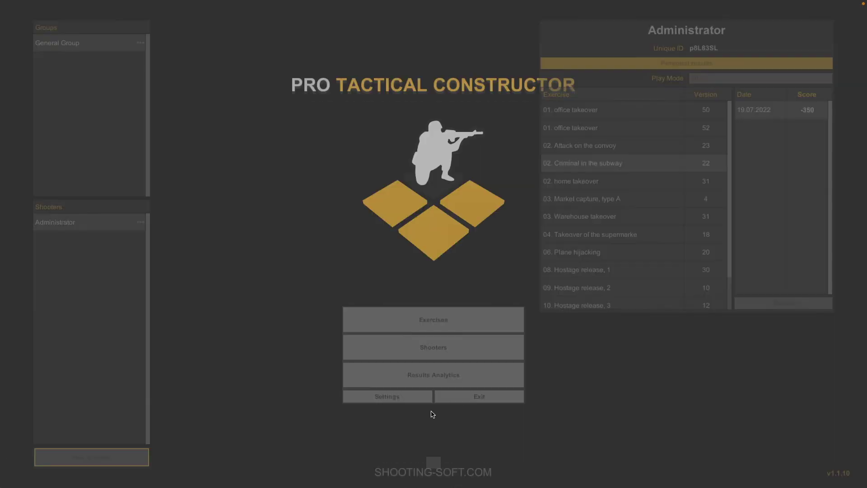
click(432, 320)
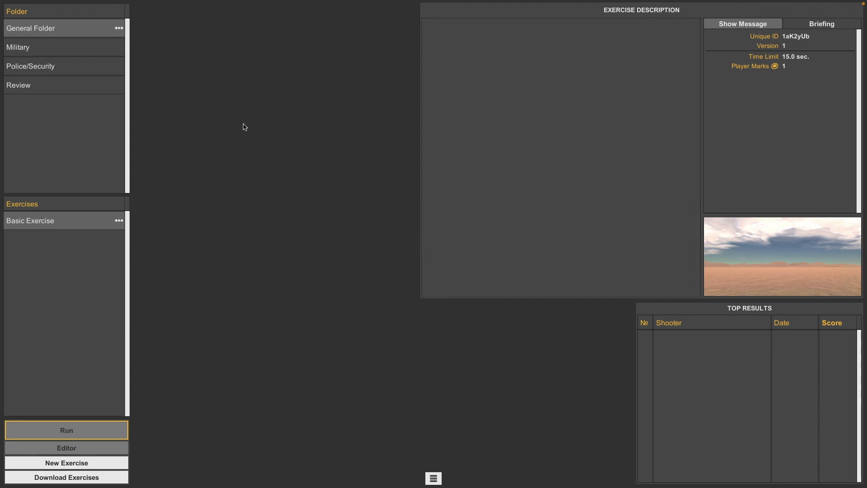
mouse_move(51, 46)
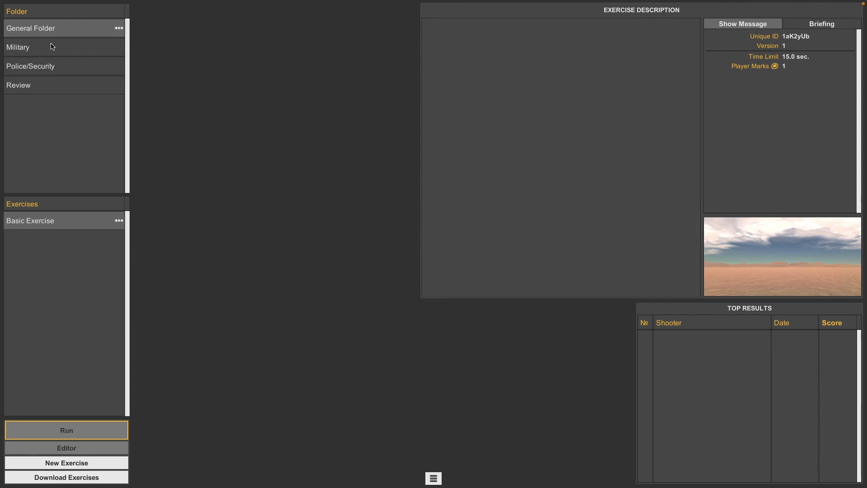
mouse_move(44, 52)
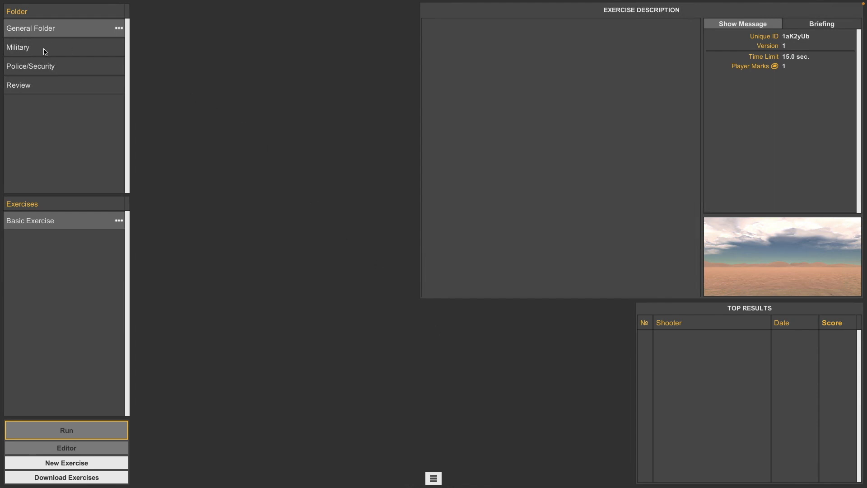
click(34, 47)
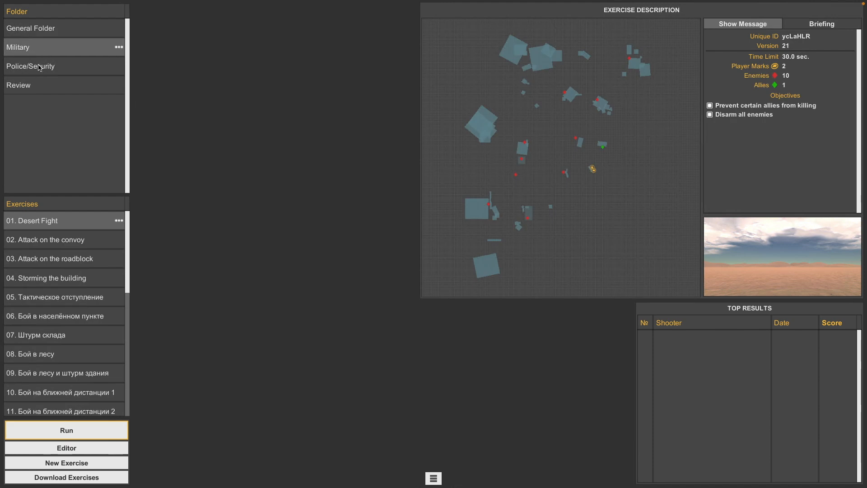
click(30, 66)
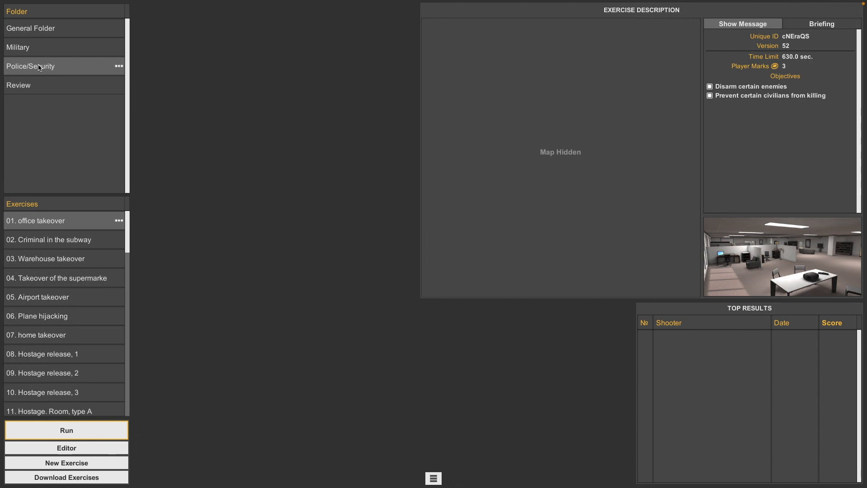
mouse_move(36, 83)
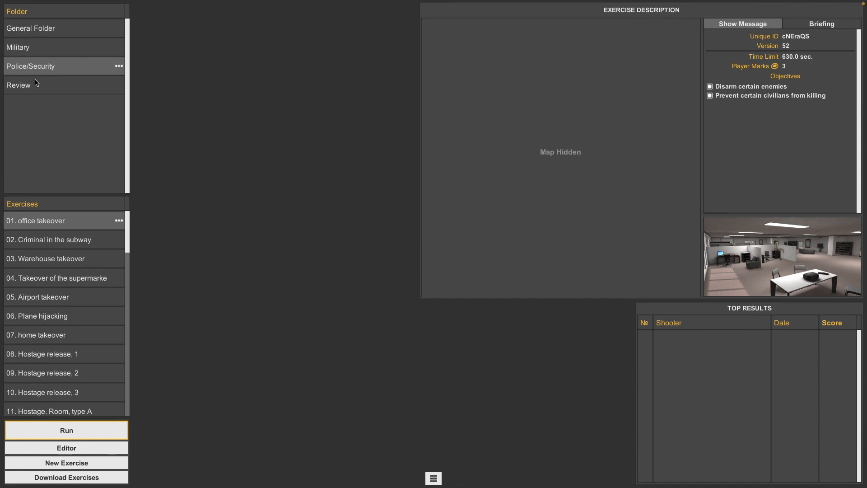
List the Review folder's exercises and select '03. Market capture, type A' to show its map and objectives
click(18, 85)
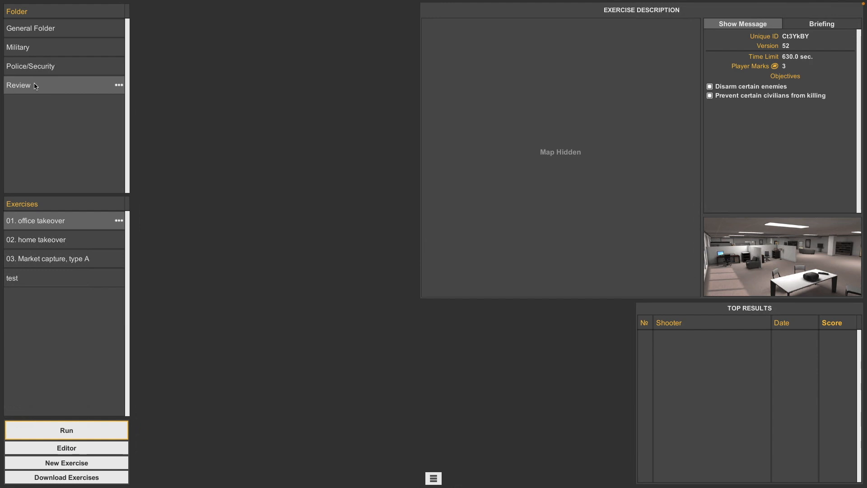
mouse_move(49, 71)
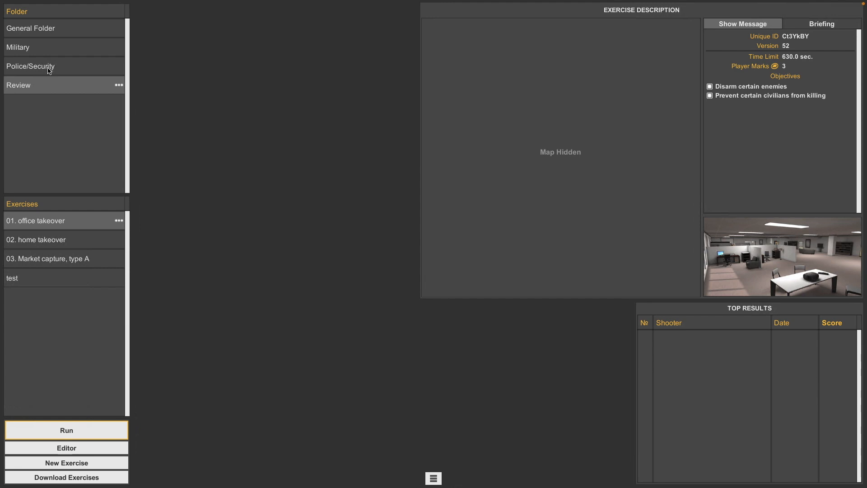
mouse_move(48, 119)
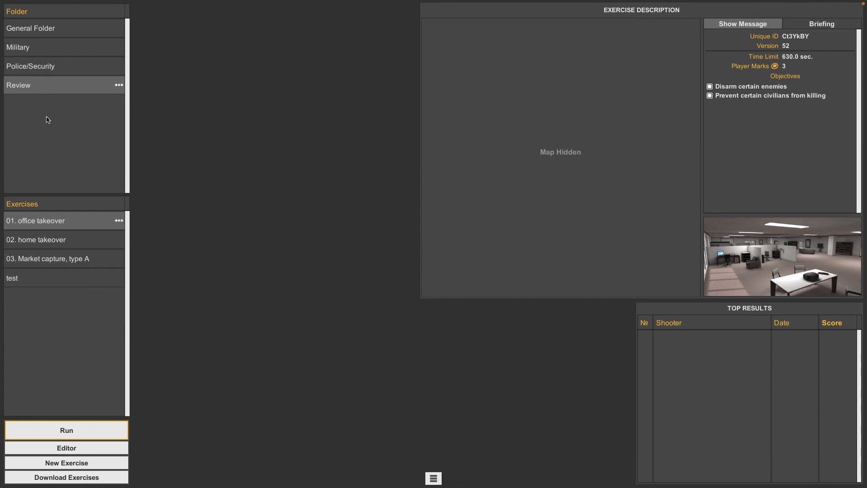
mouse_move(55, 241)
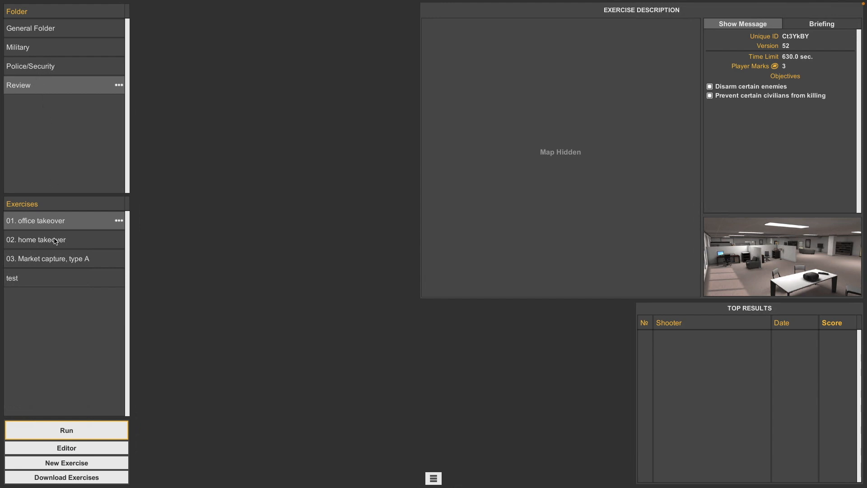
mouse_move(55, 74)
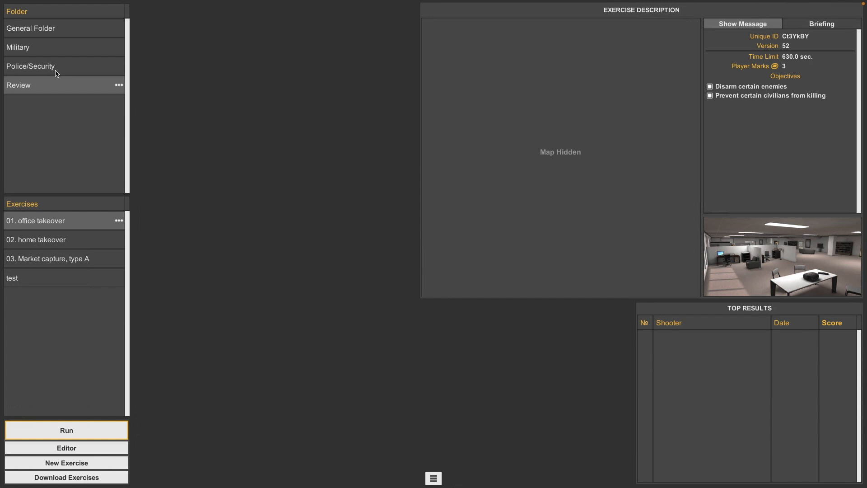
mouse_move(287, 216)
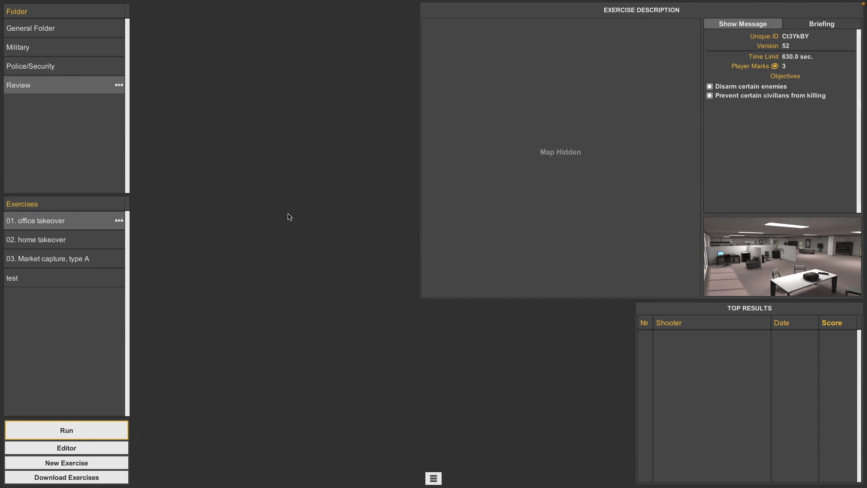
mouse_move(87, 248)
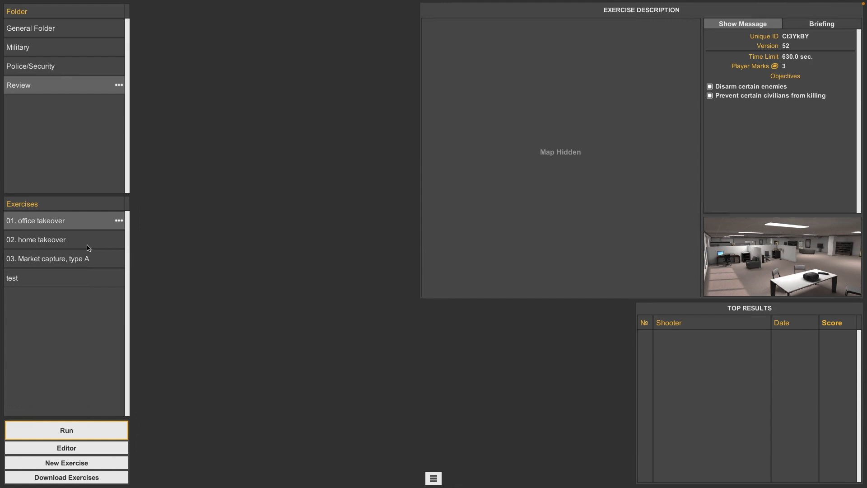
click(48, 259)
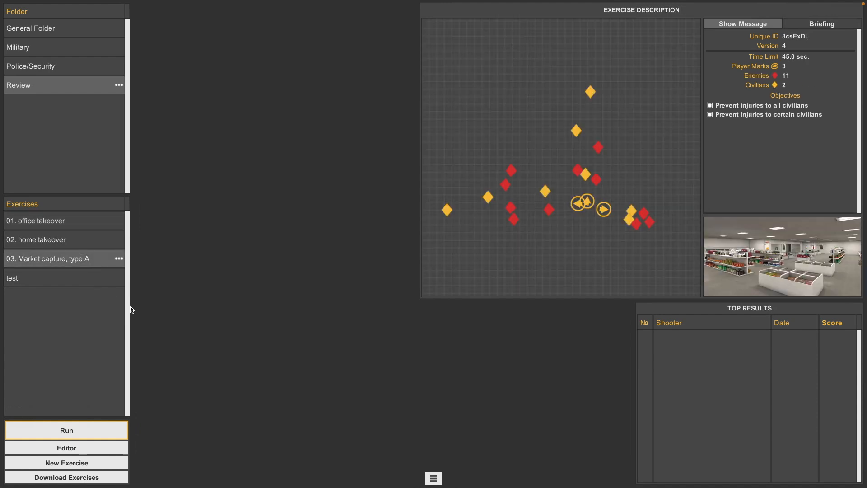